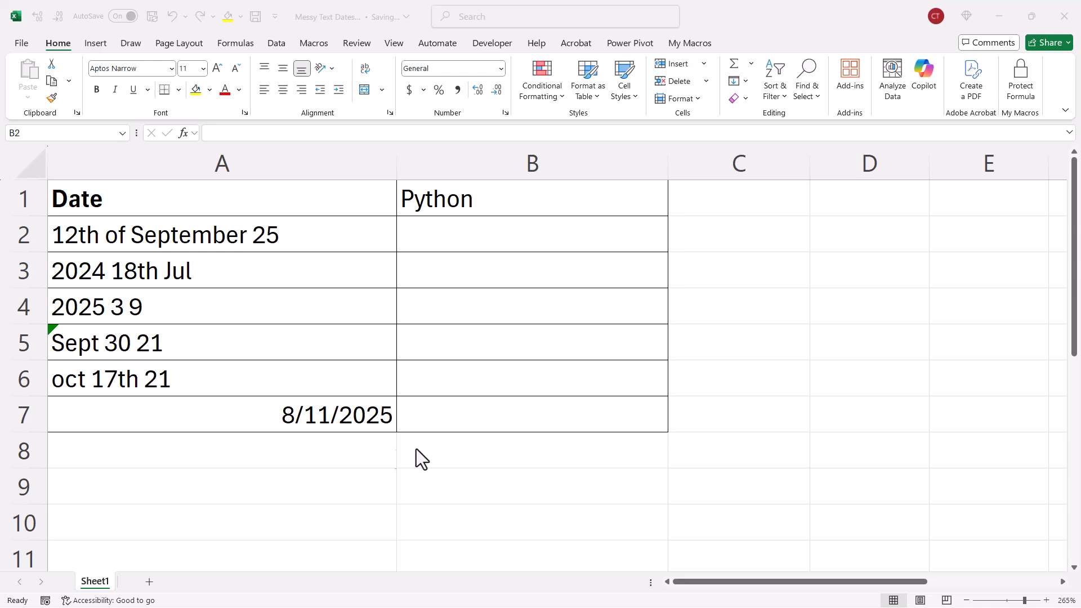
mouse_move(167, 362)
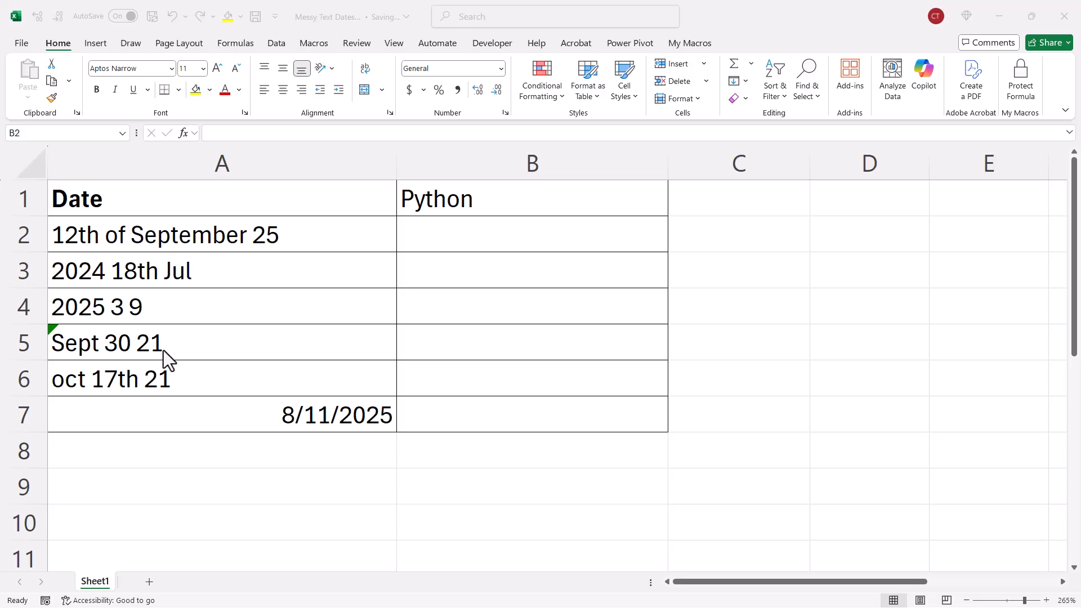
mouse_move(343, 321)
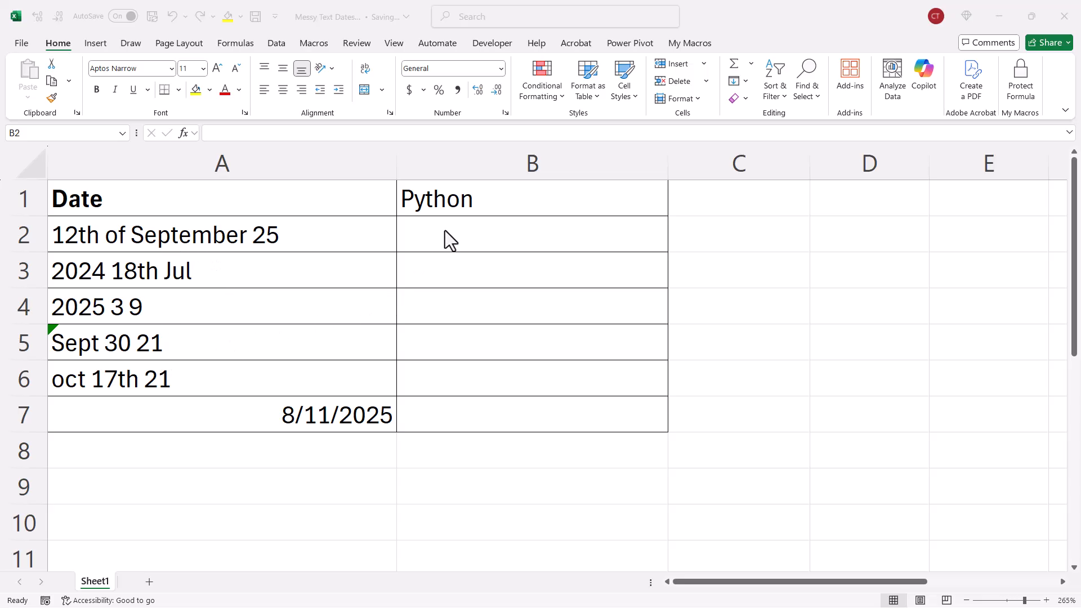
mouse_move(460, 223)
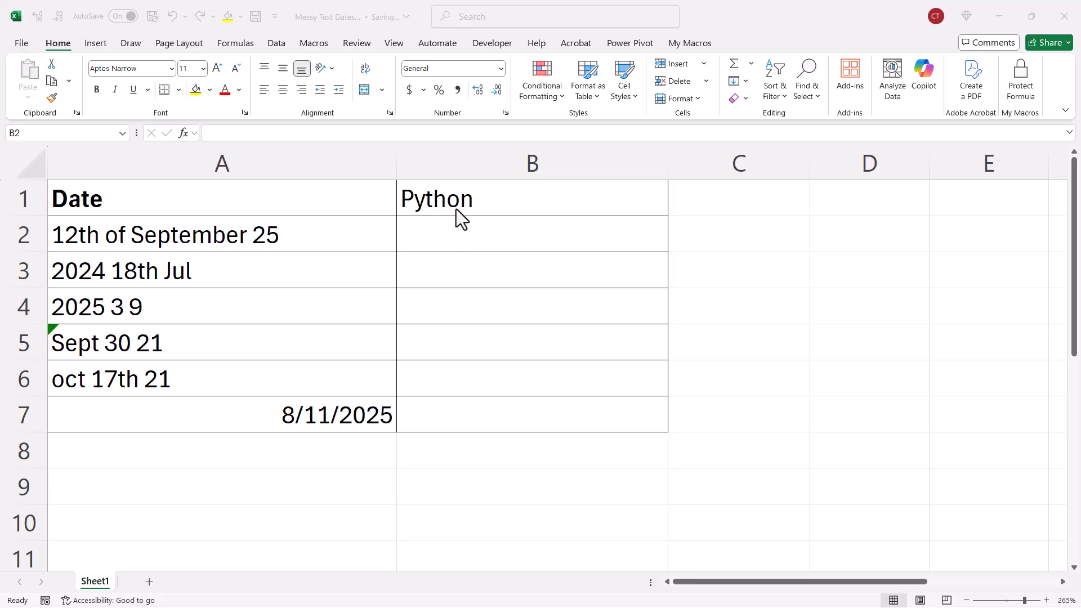
mouse_move(446, 226)
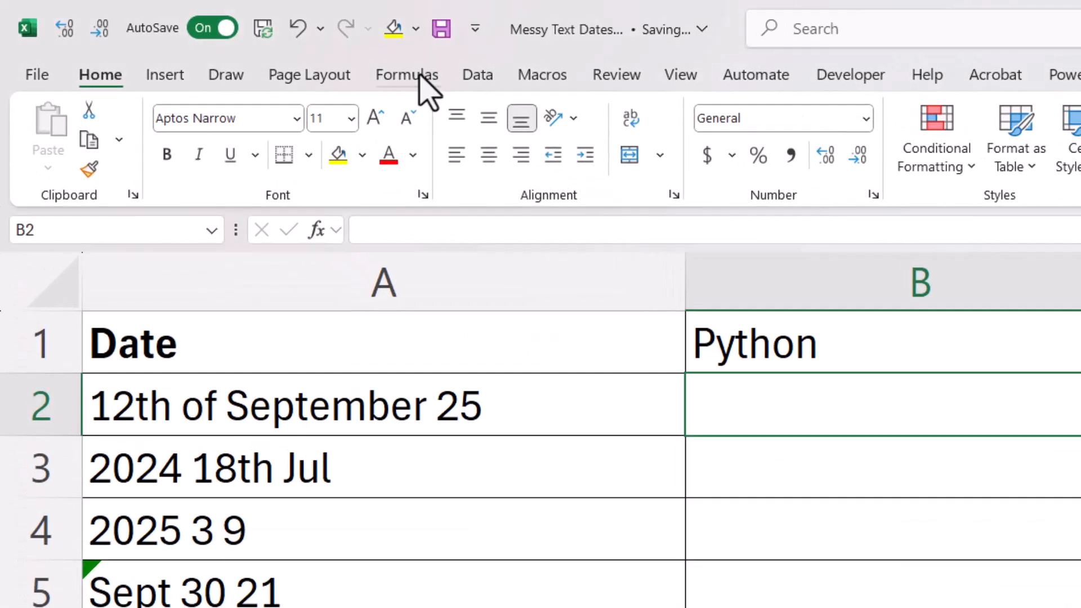
Step: In cell B2, begin a formula with =py to call the PY function
left_click(407, 75)
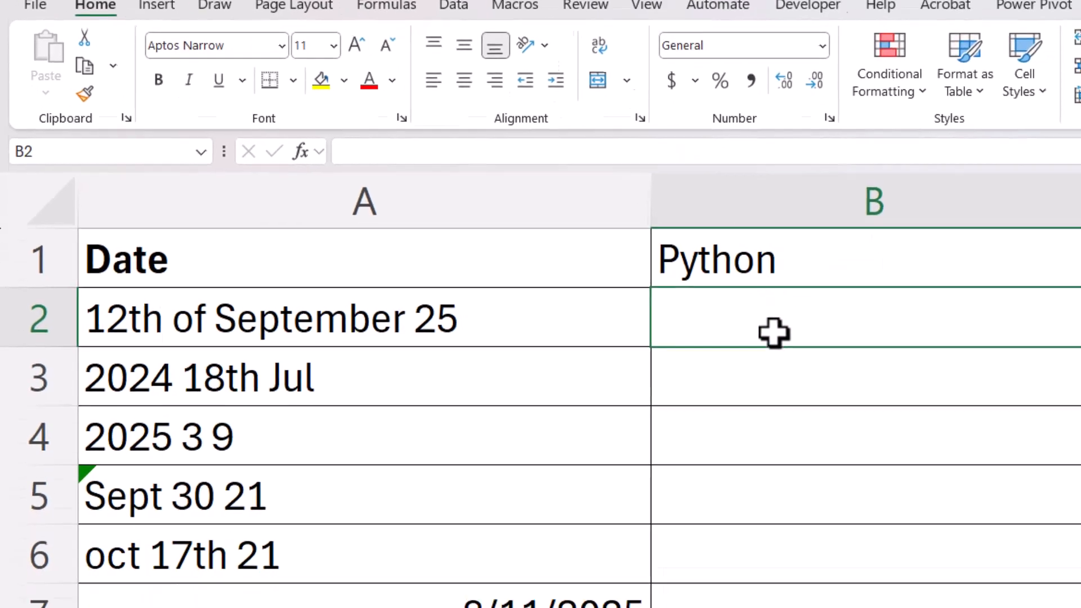
type("=")
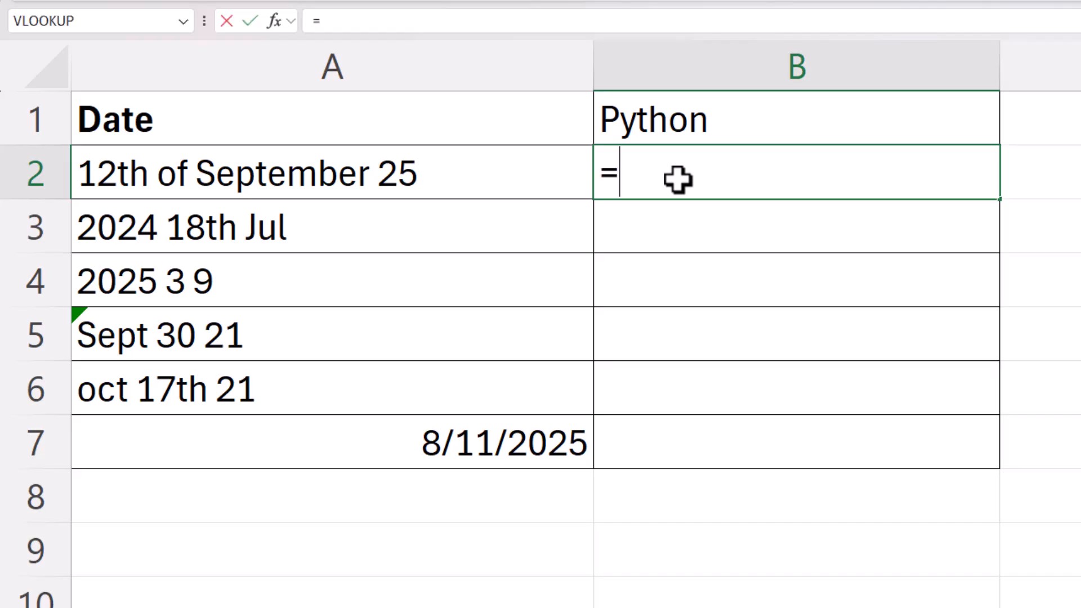
type("py")
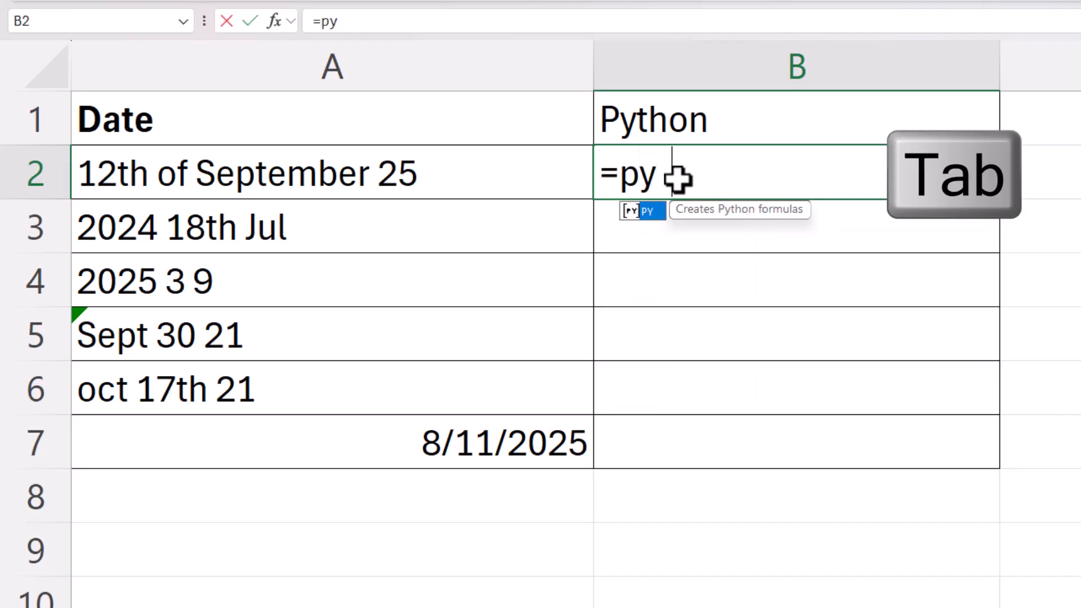
Step: Enter Python code pd.to_datetime(A2) in B2 and commit it with Ctrl+Enter
key("Tab")
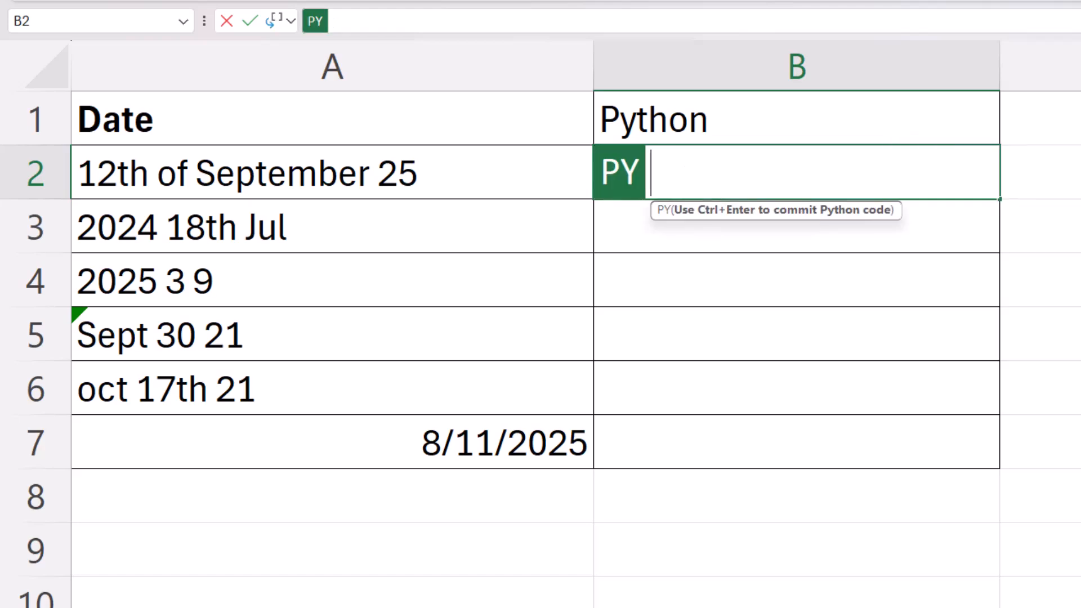
type("pd")
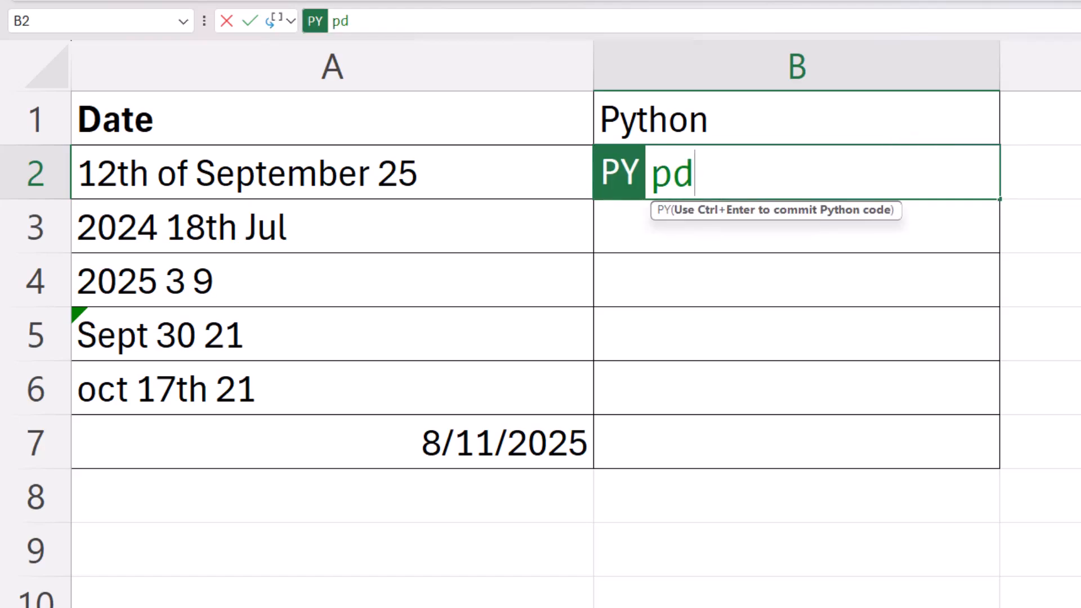
type(".to")
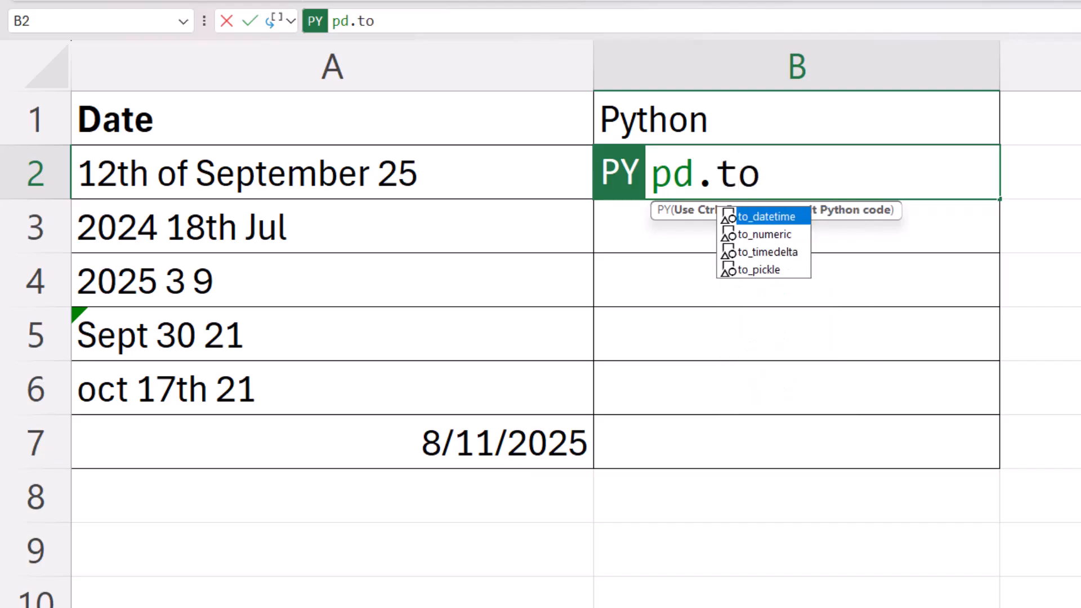
type("_")
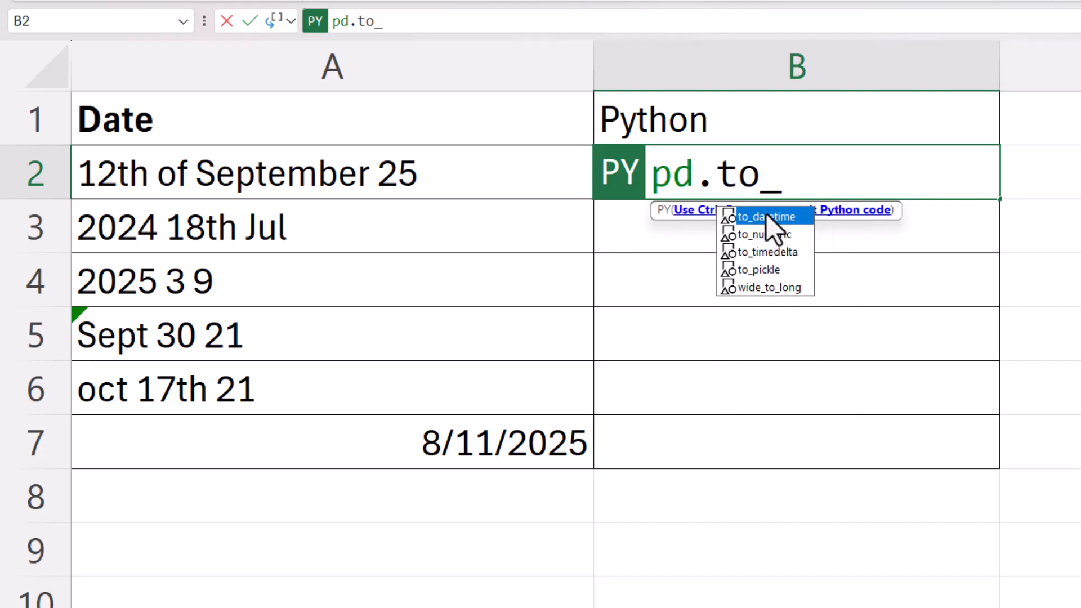
left_click(766, 216)
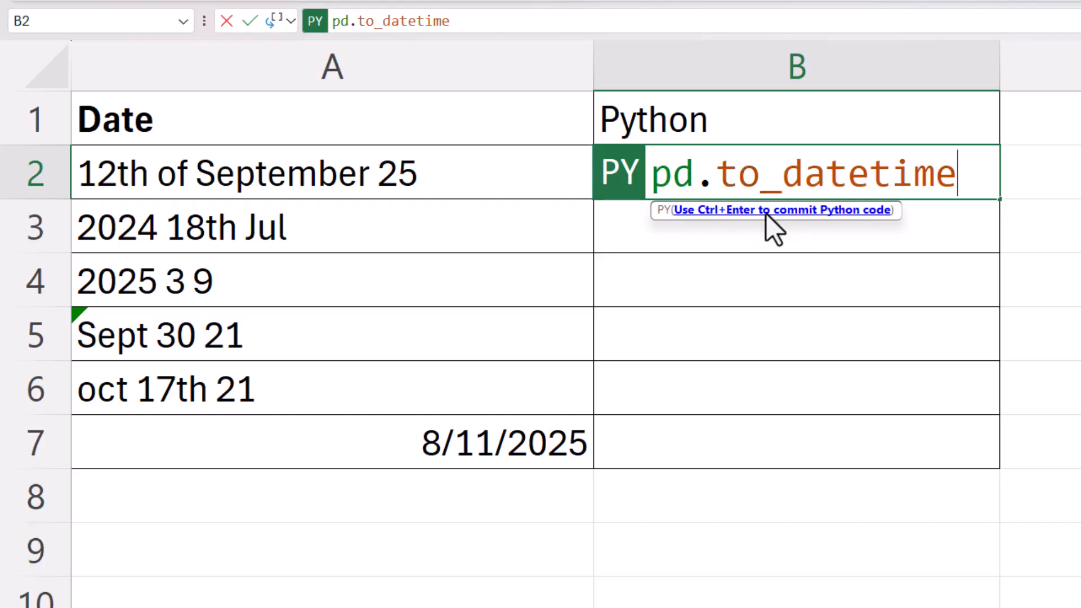
type("(xl(\"A2")
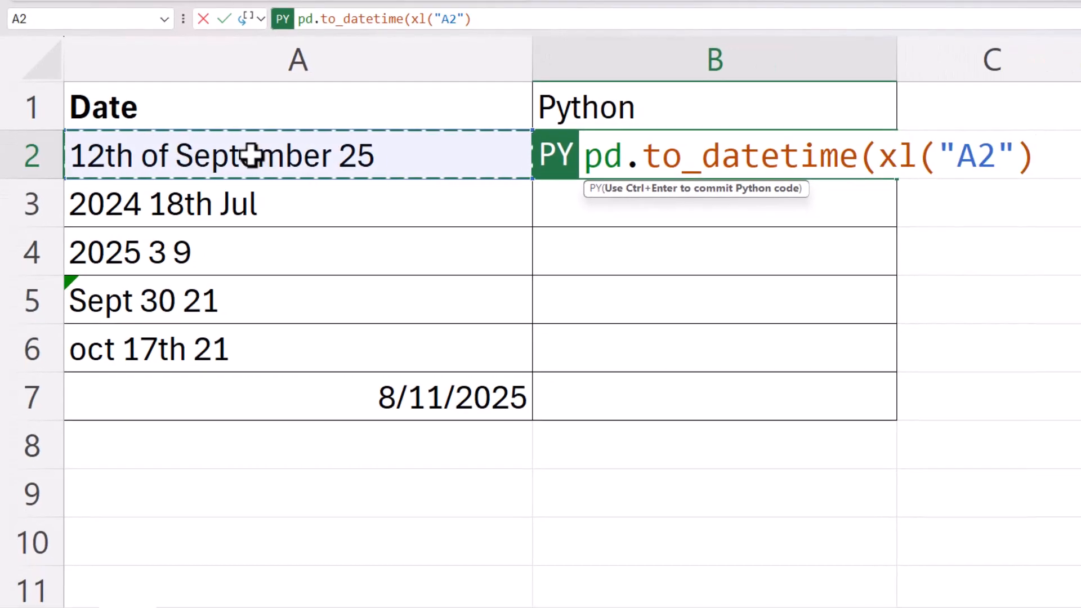
type(")")
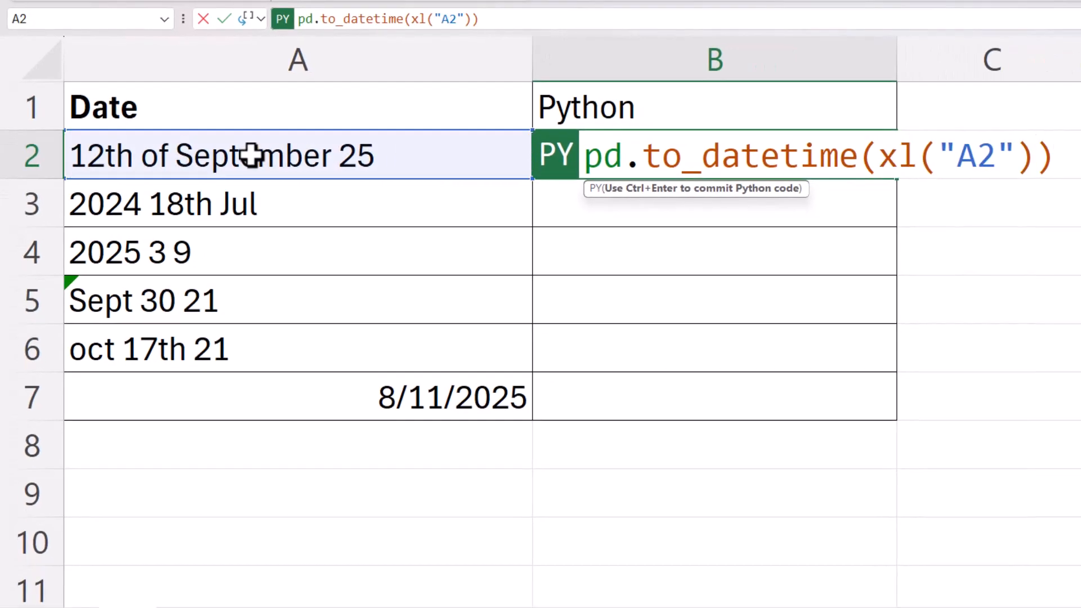
key("ctrl+enter")
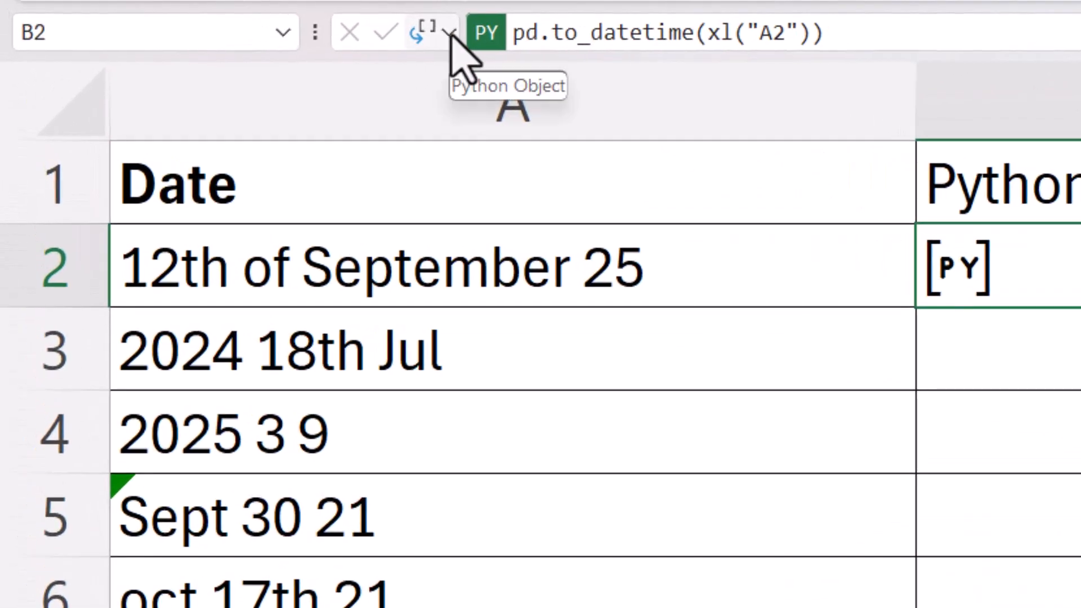
Step: Set B2's Python output type to Excel Value instead of Python object
left_click(452, 31)
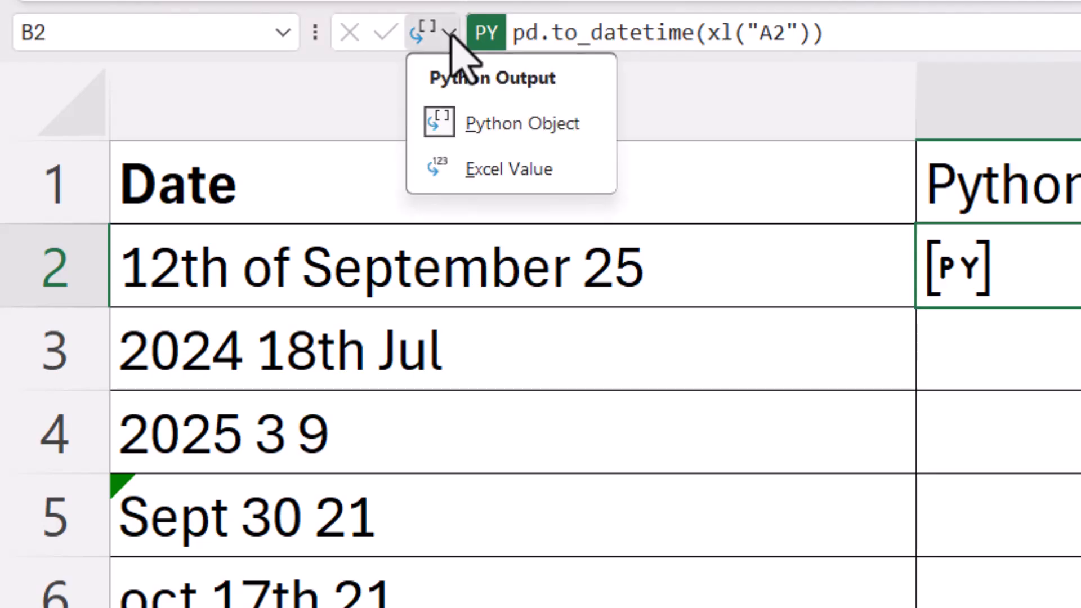
left_click(509, 169)
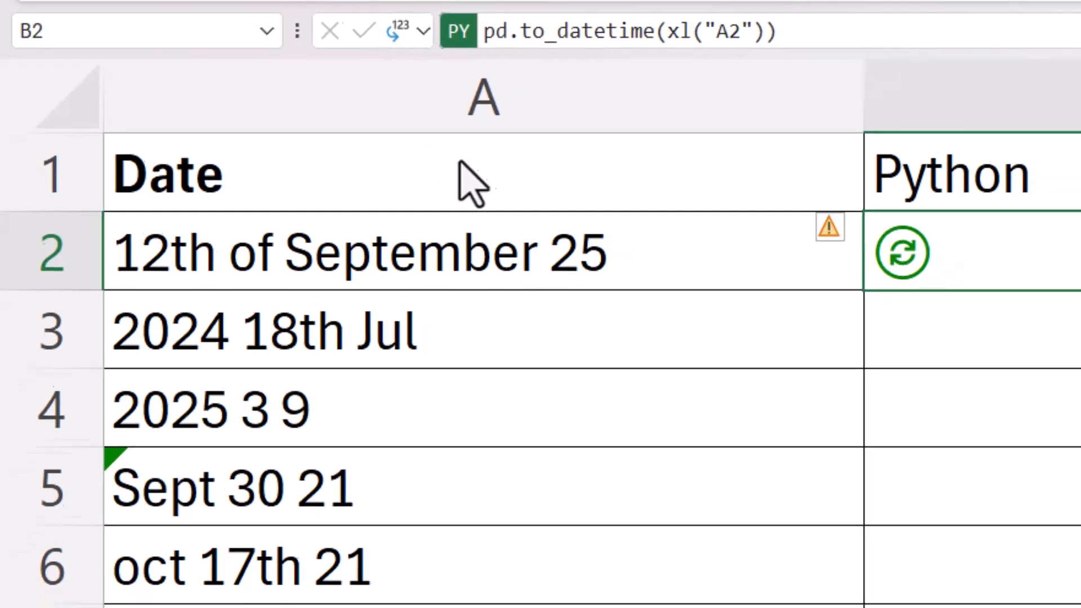